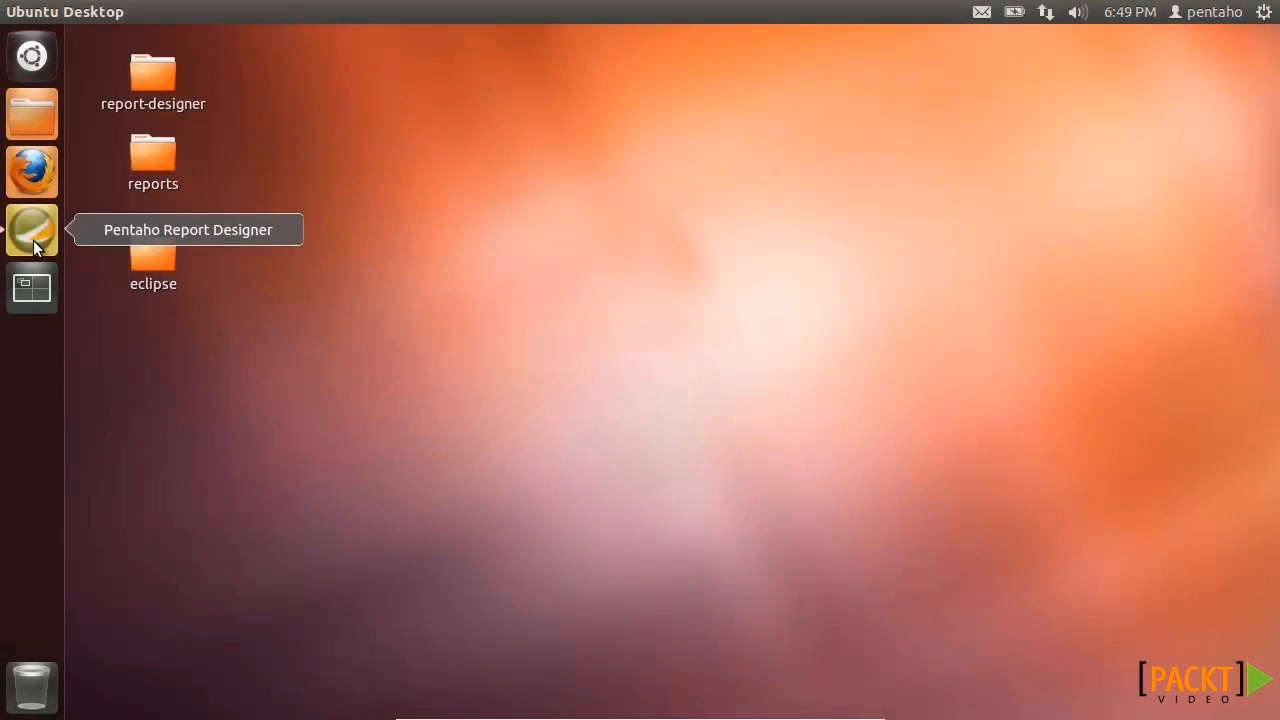
Launch Pentaho Report Designer to load and preview the Image example report
left_click(32, 230)
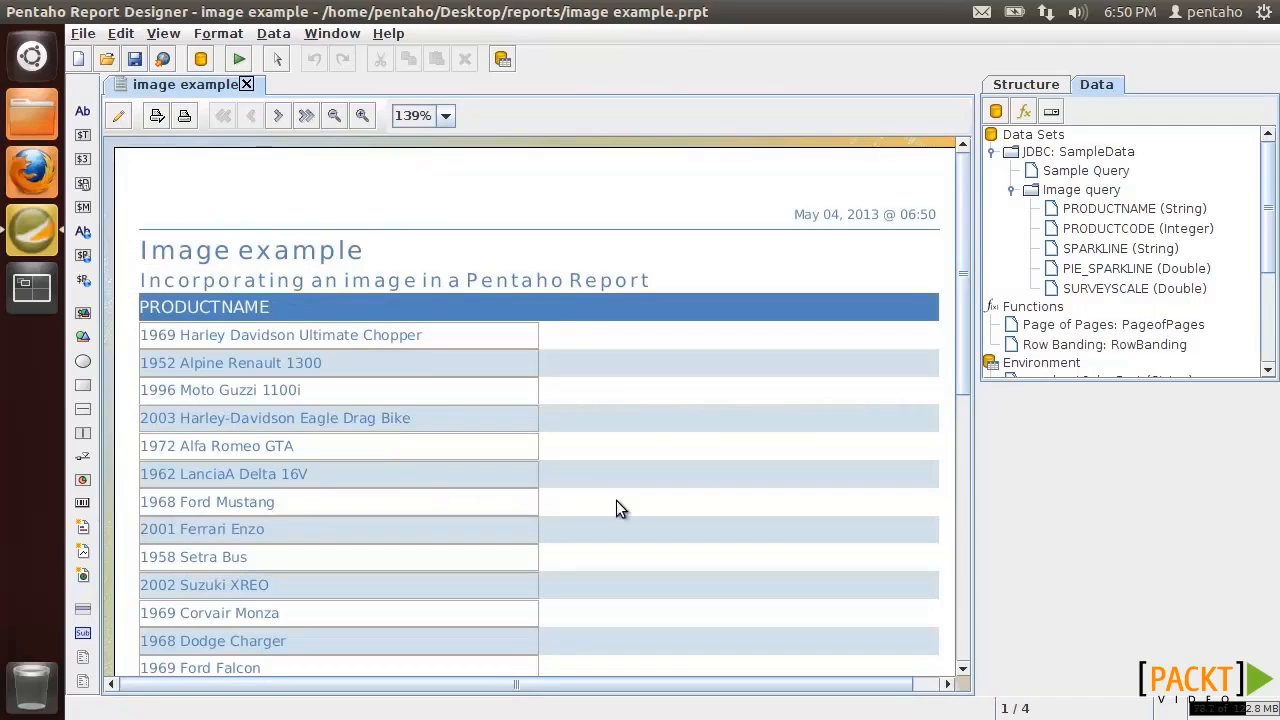
mouse_move(350, 434)
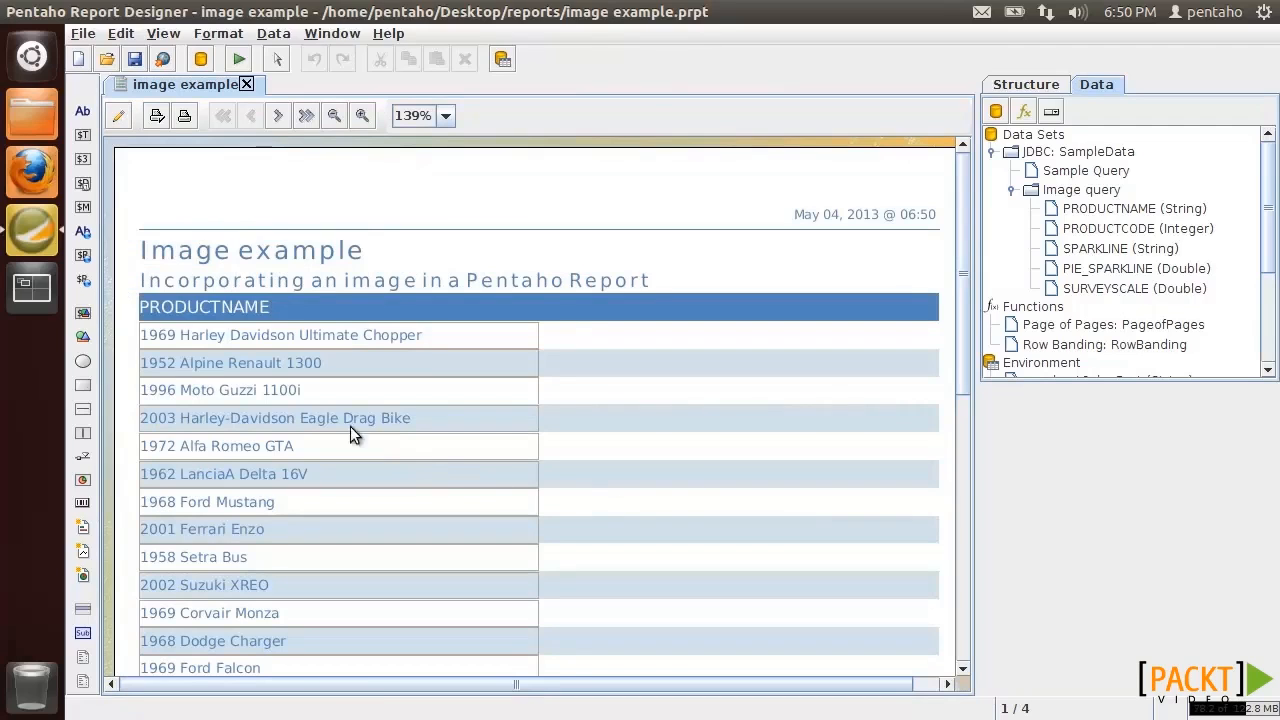
Switch the Image example report from preview back to its design layout
left_click(116, 114)
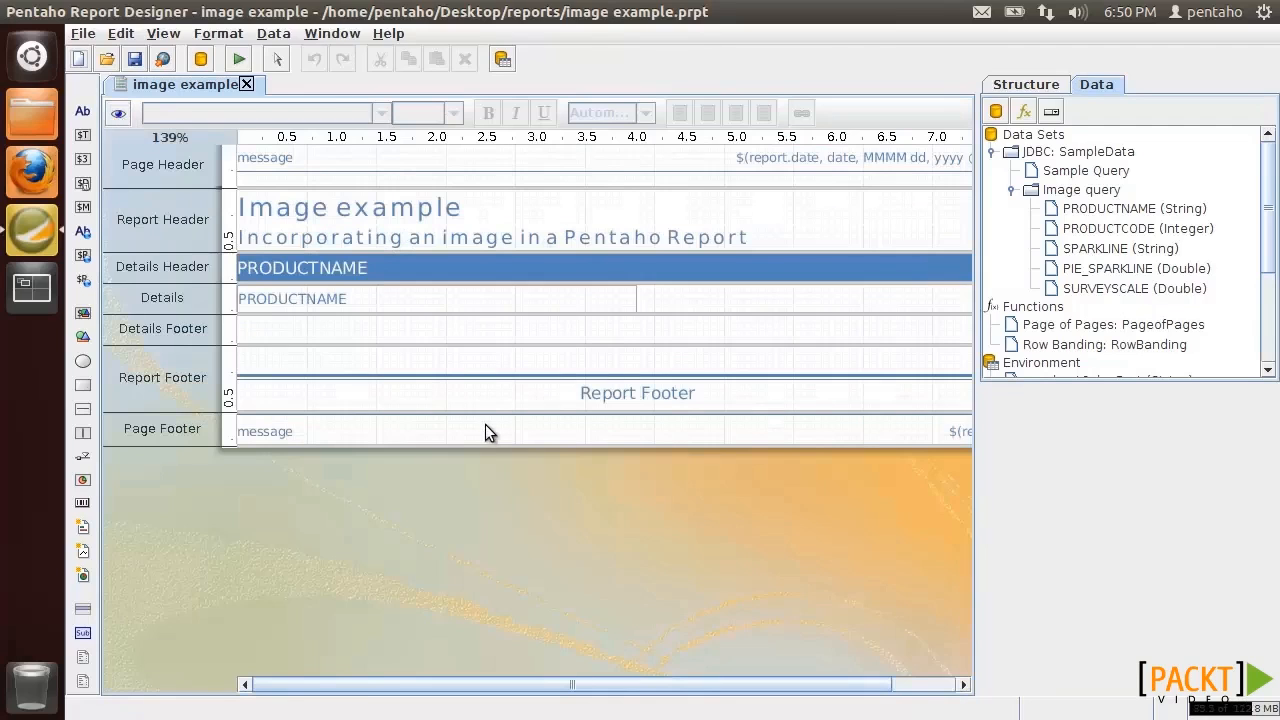
mouse_move(80, 496)
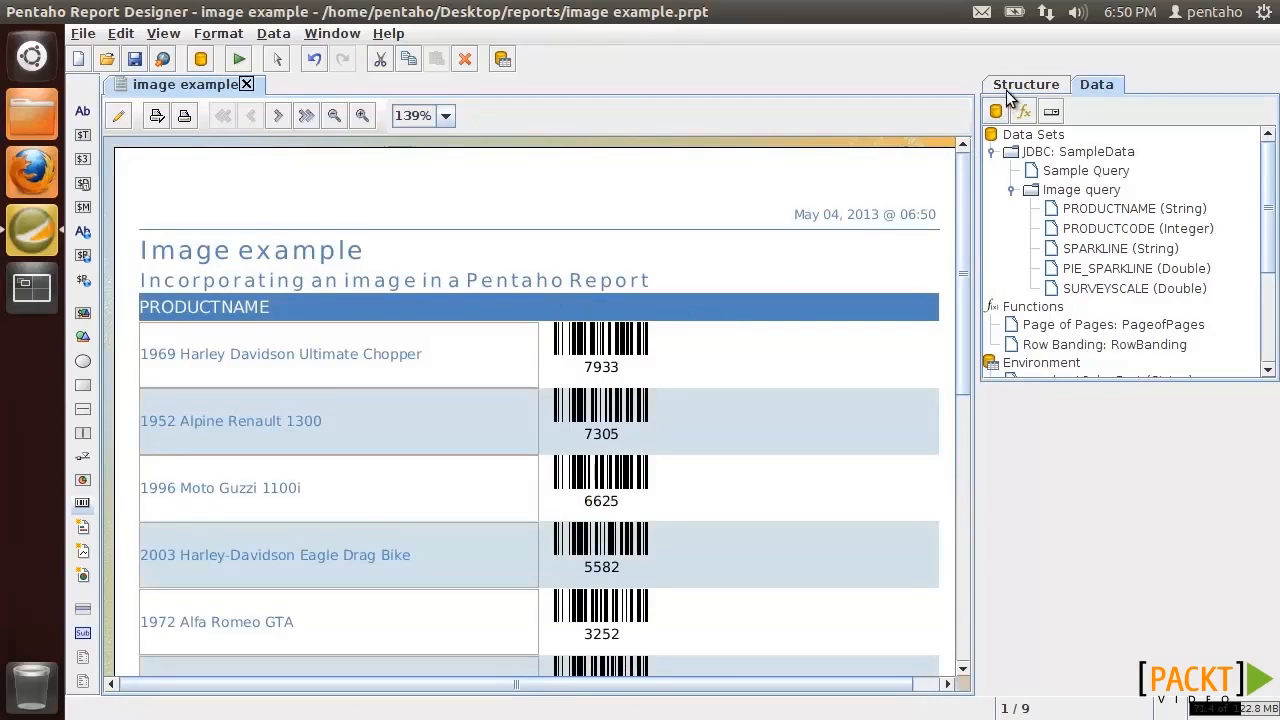
Set the product barcode type to code39, then to pdf417, and return to the design layout
left_click(1024, 84)
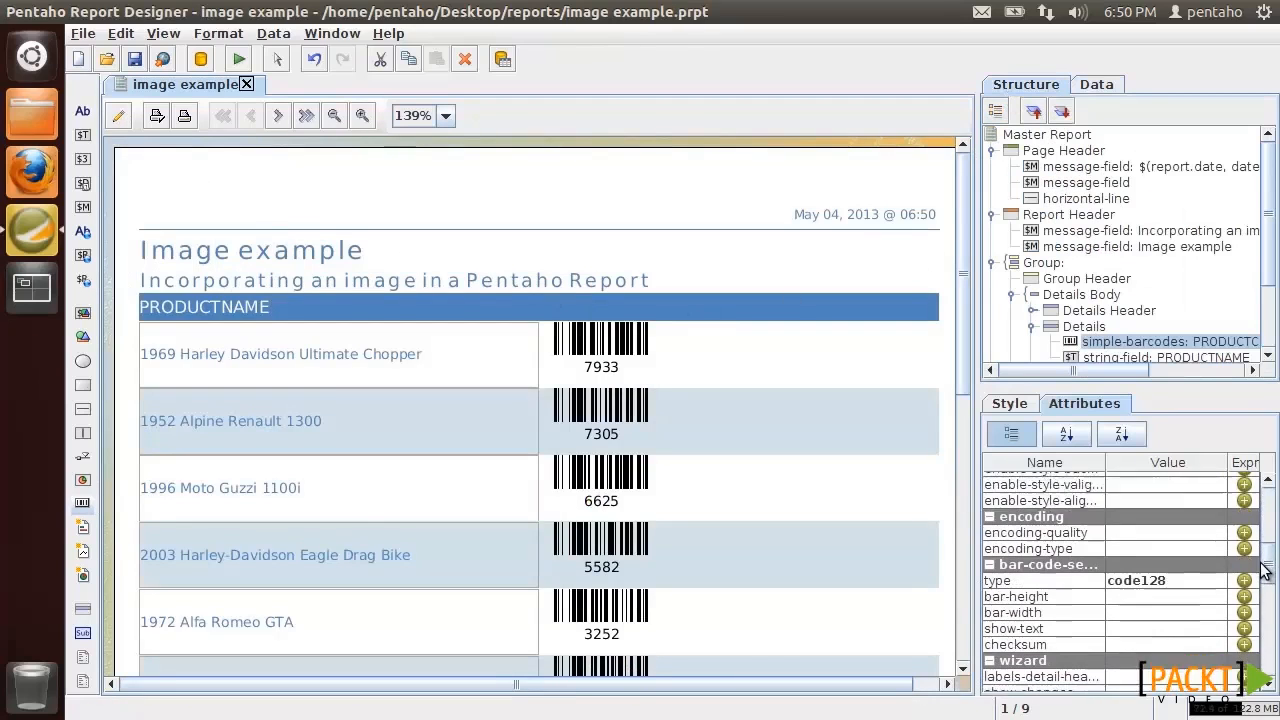
left_click(1212, 524)
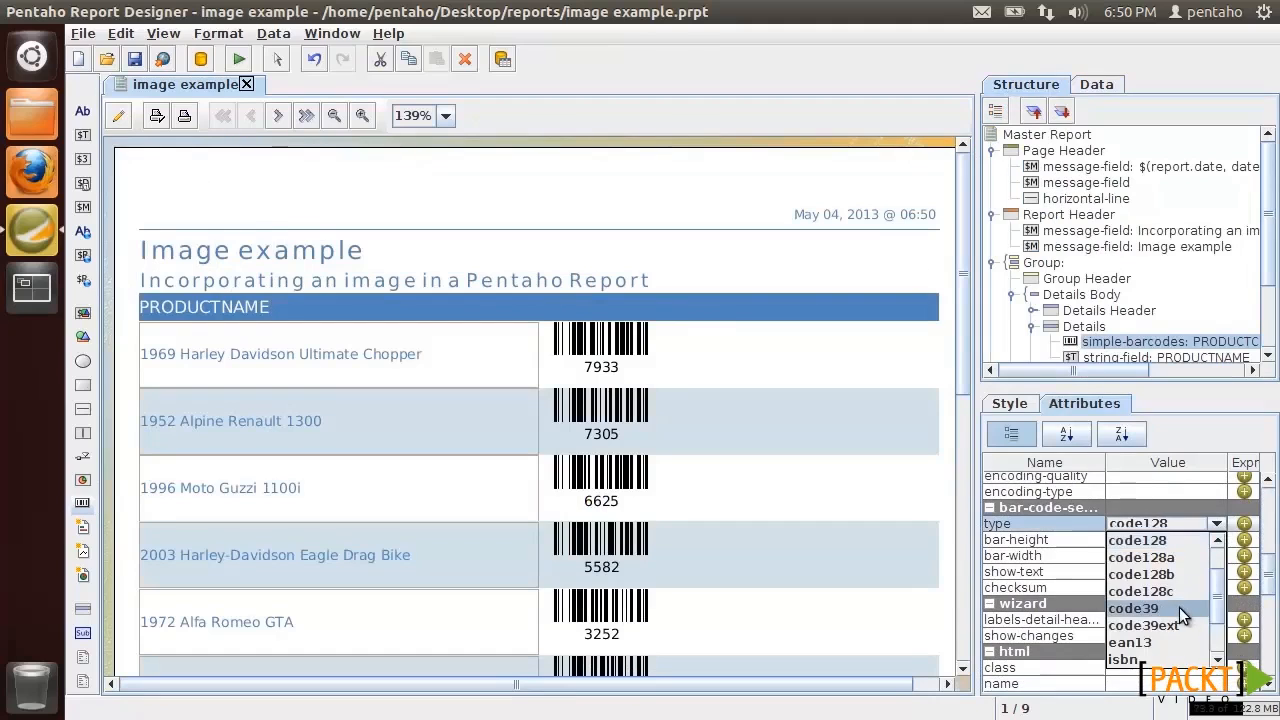
left_click(1132, 608)
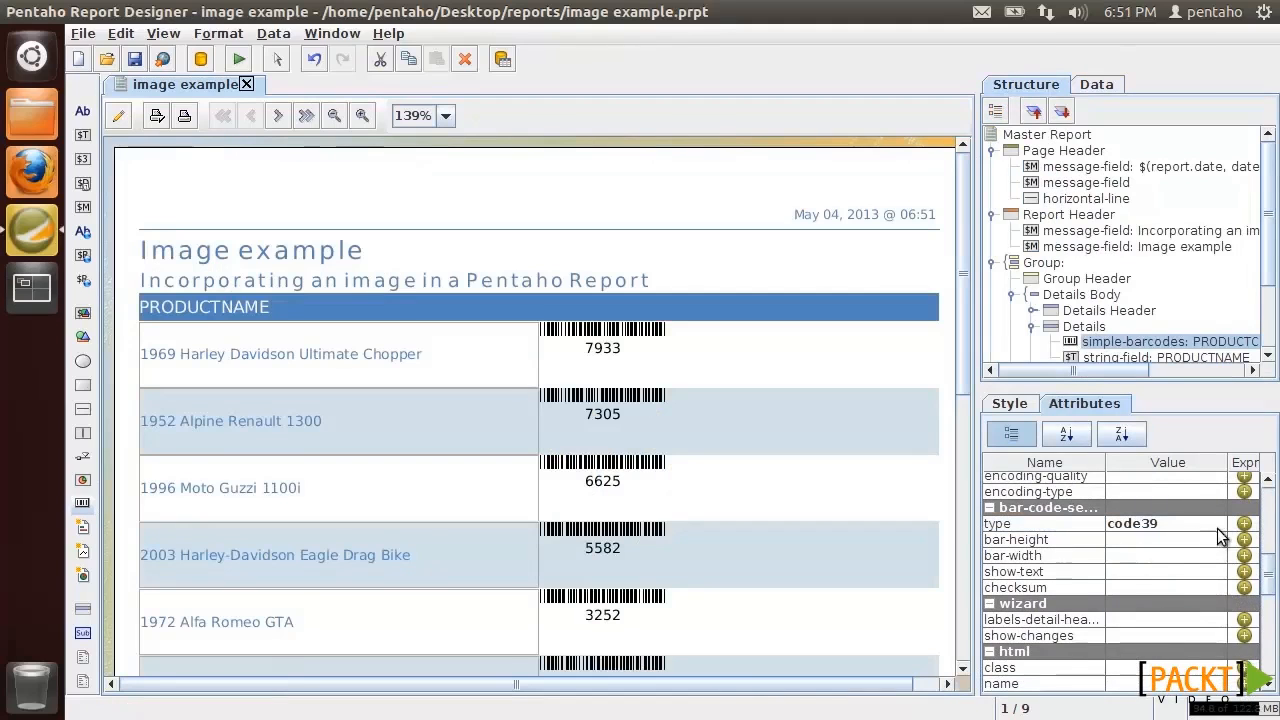
left_click(1216, 524)
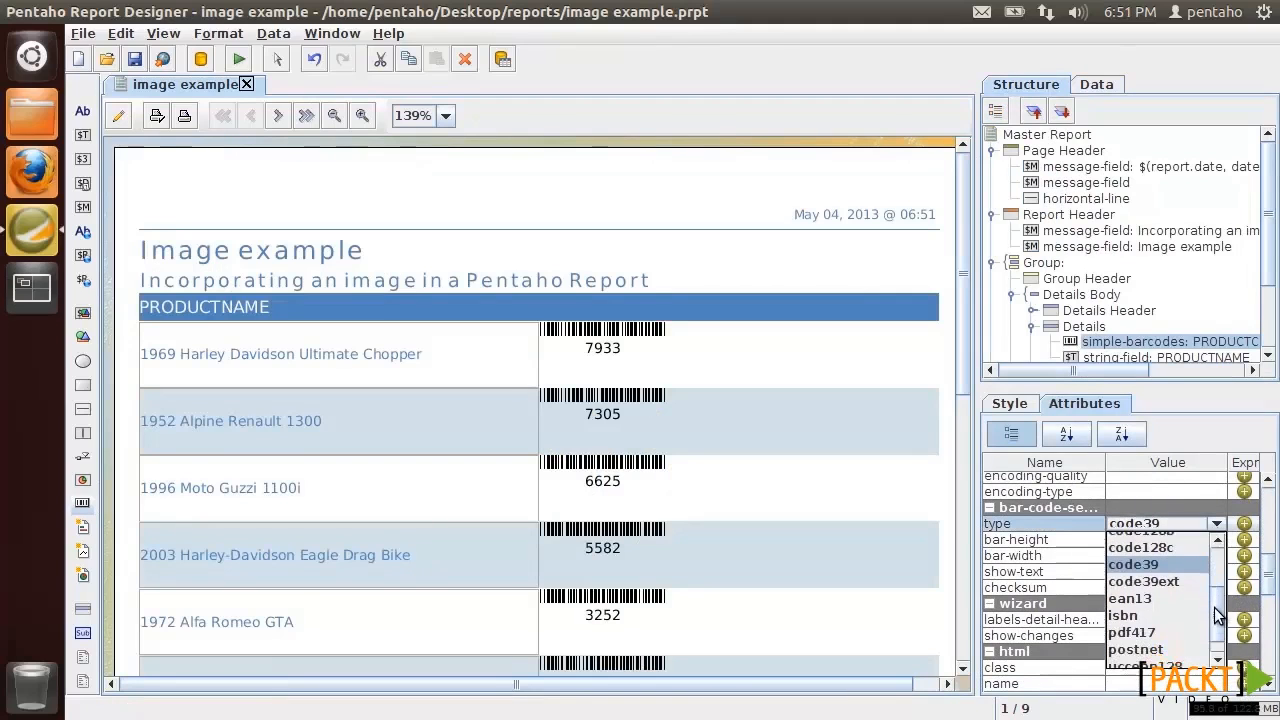
left_click(1132, 632)
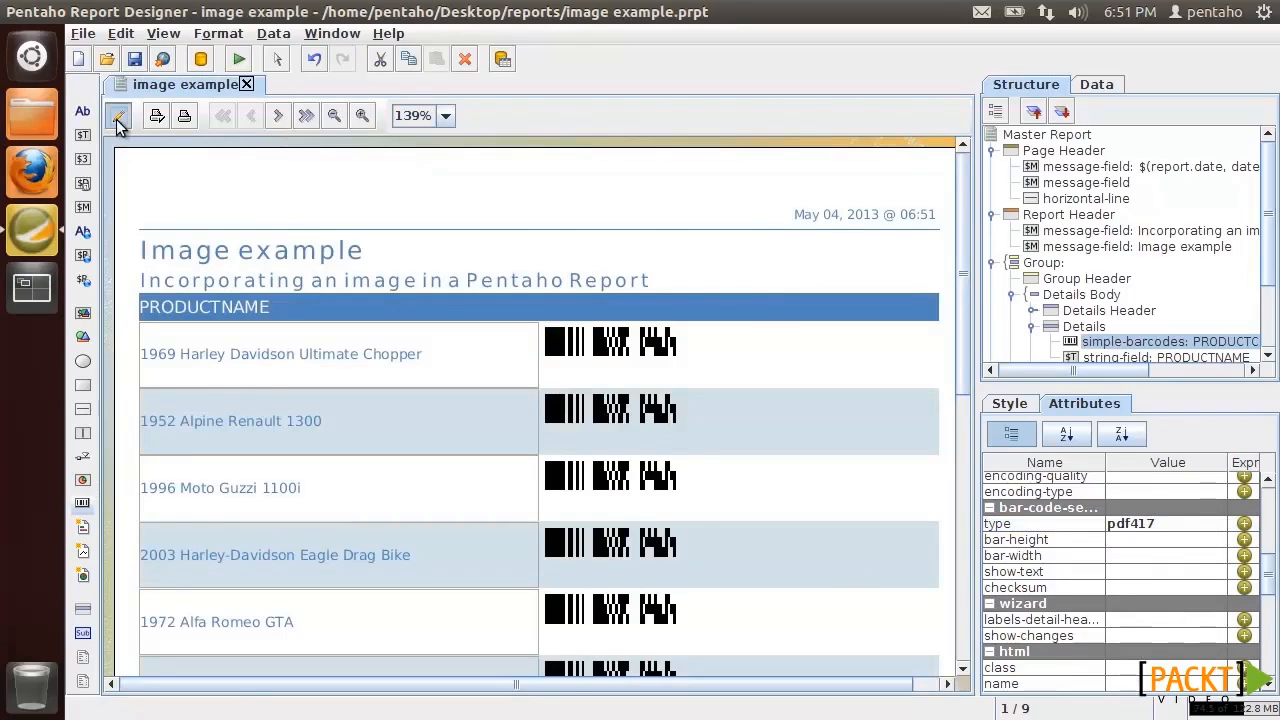
left_click(116, 114)
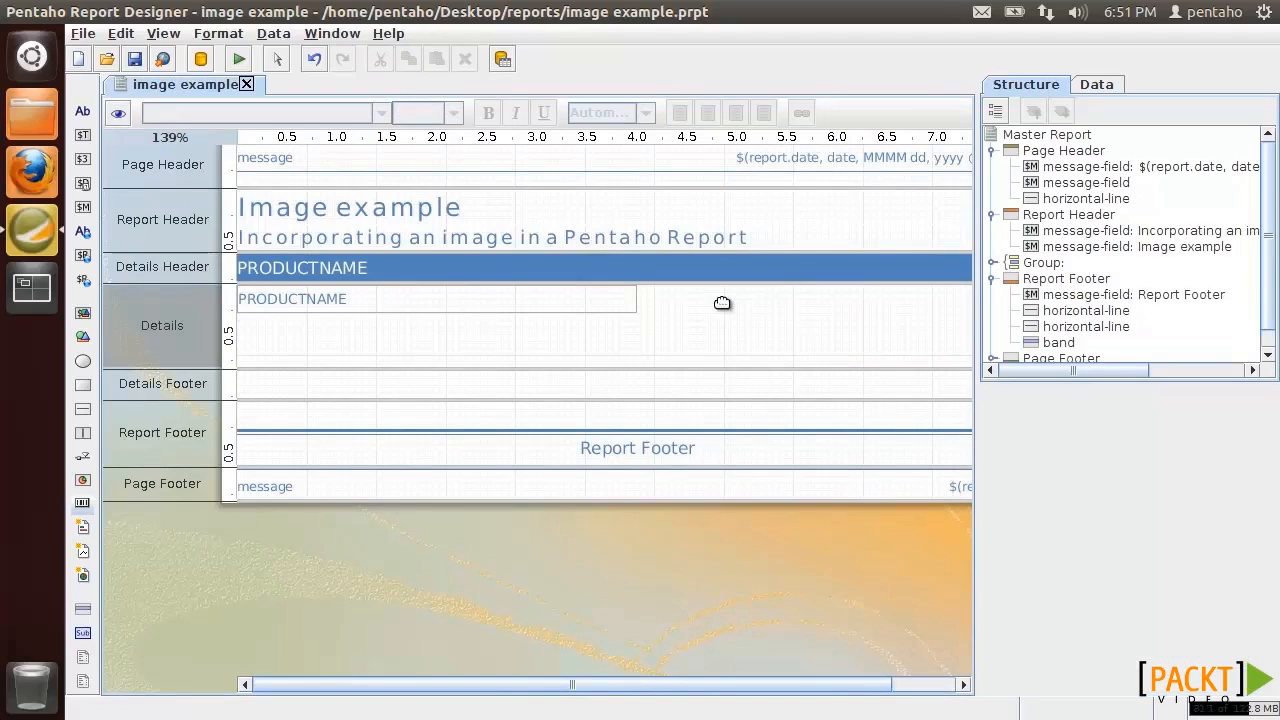
left_click(1096, 84)
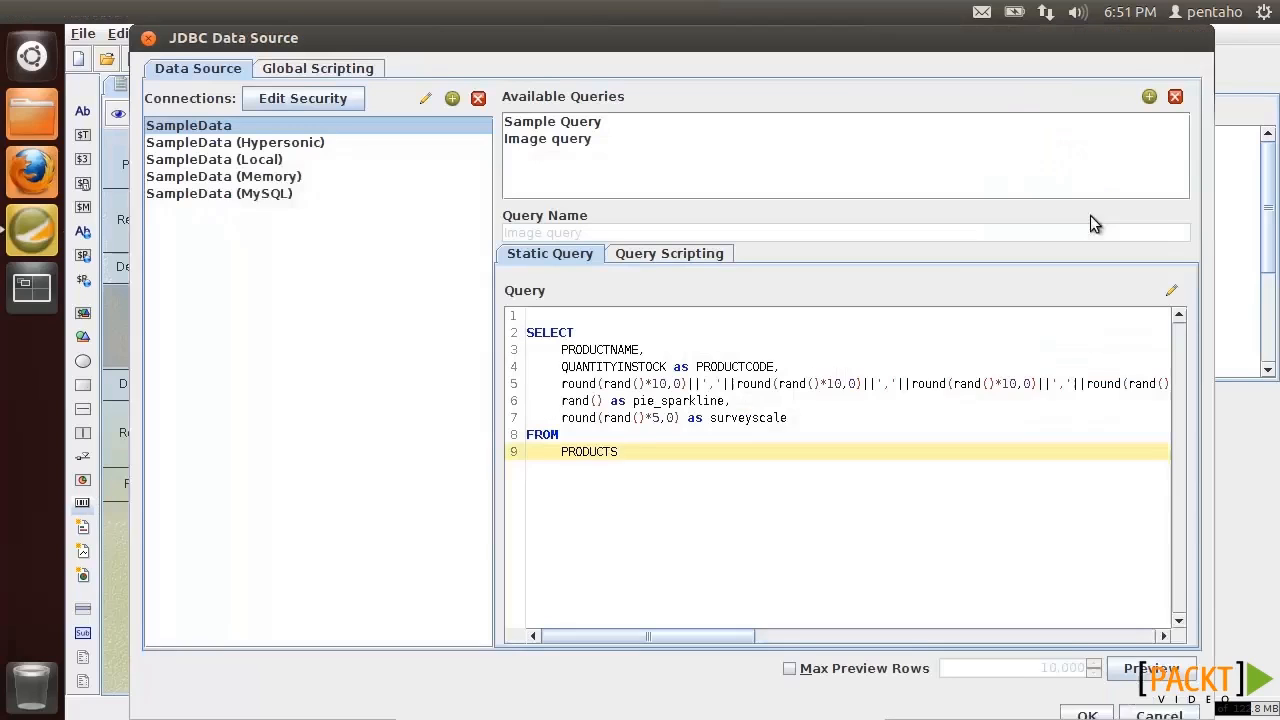
left_click(548, 140)
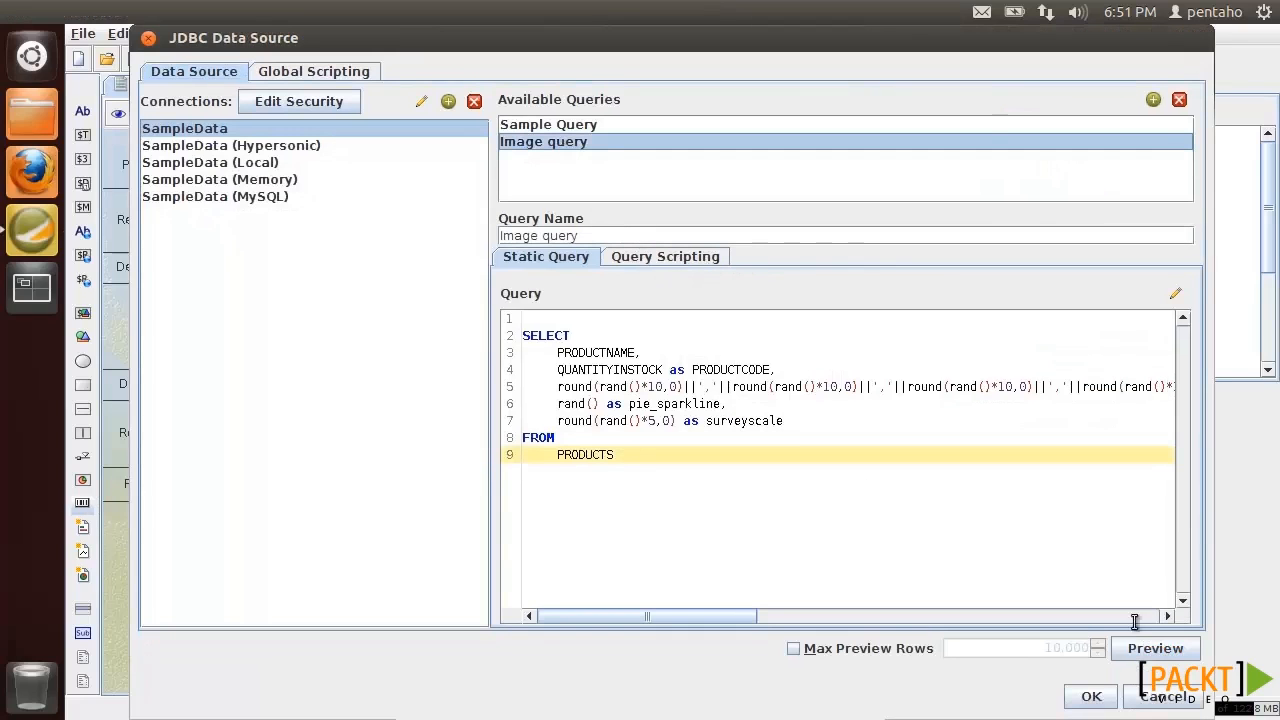
left_click(1156, 648)
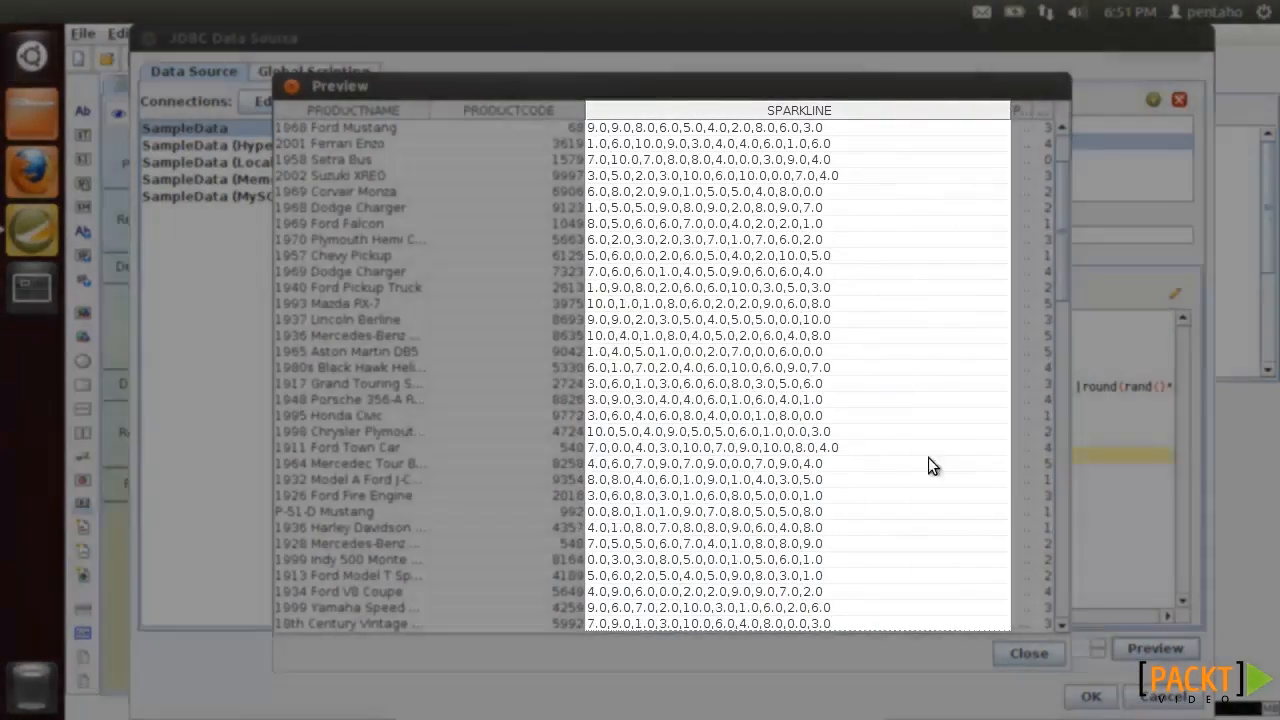
left_click(1028, 652)
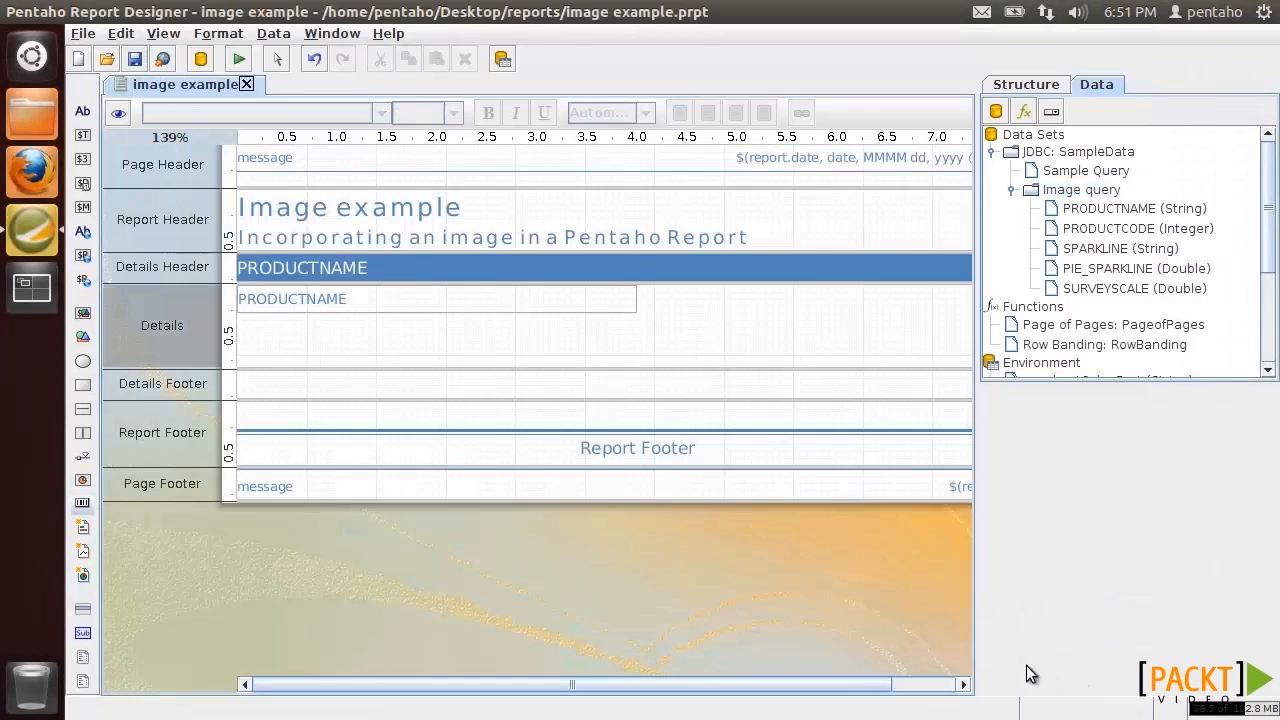
Place a line sparkline in the details band bound to the SPARKLINE field and return to design
left_click(704, 300)
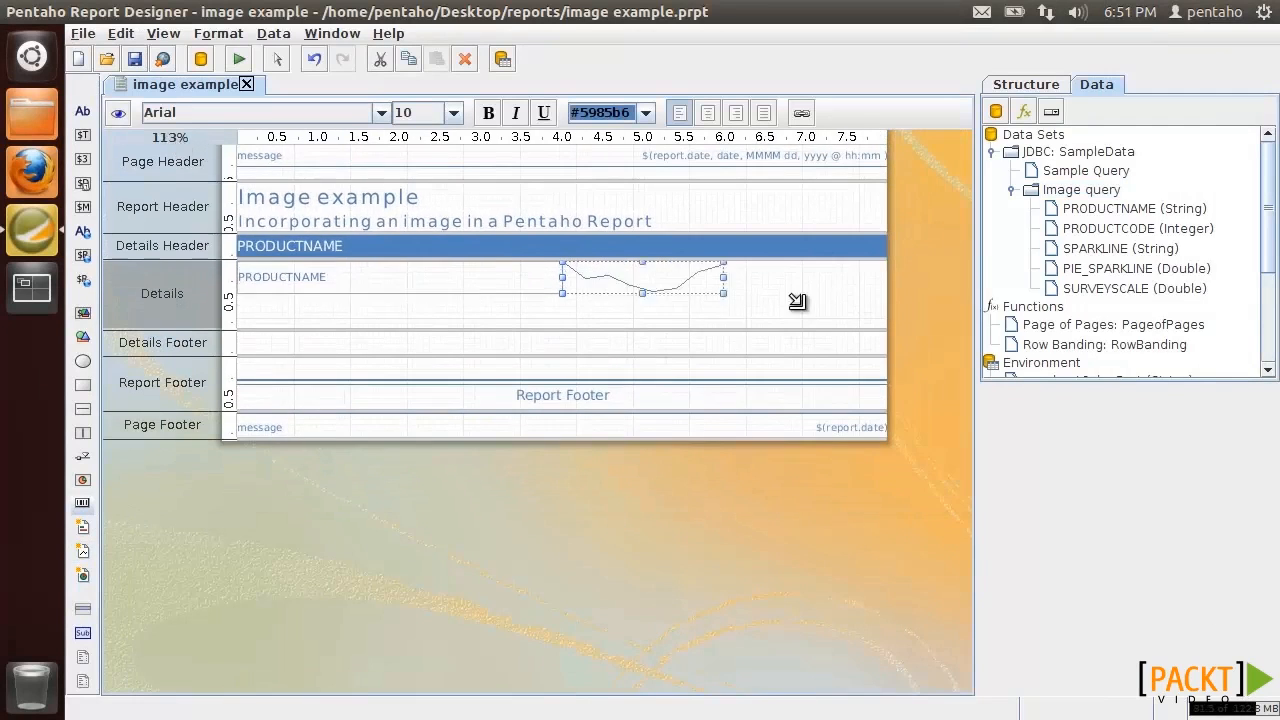
left_click(856, 304)
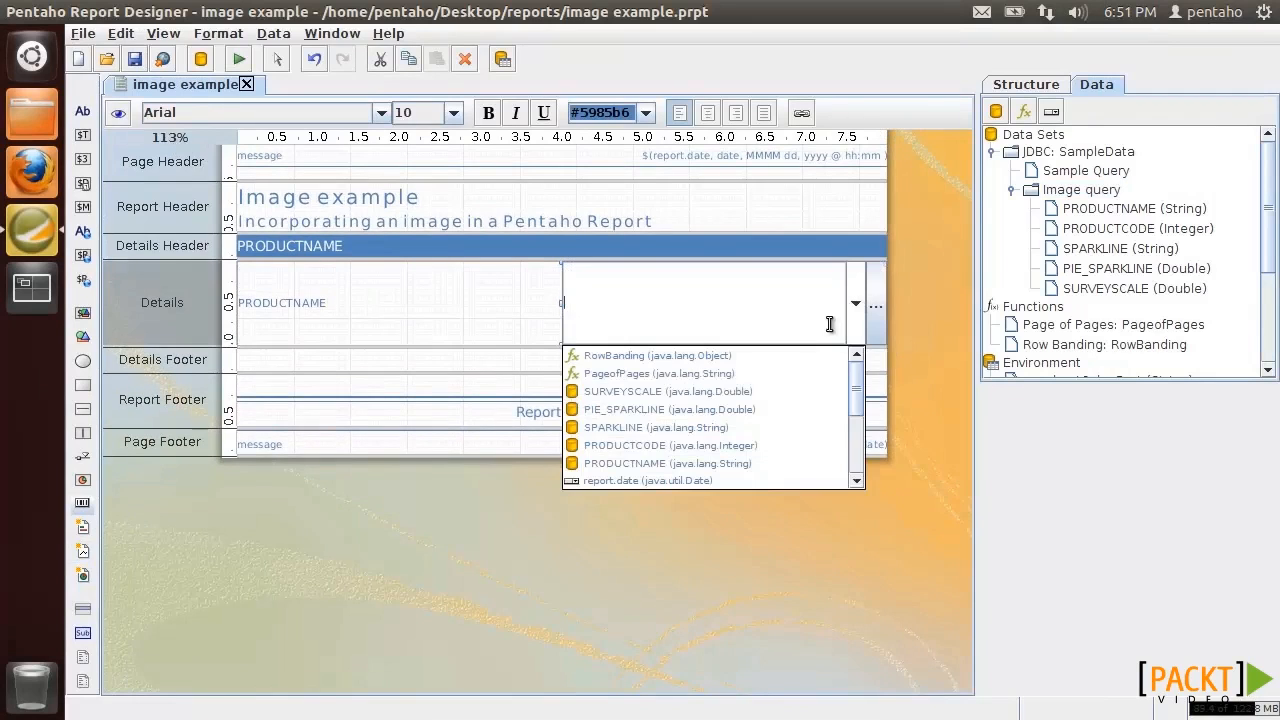
left_click(670, 408)
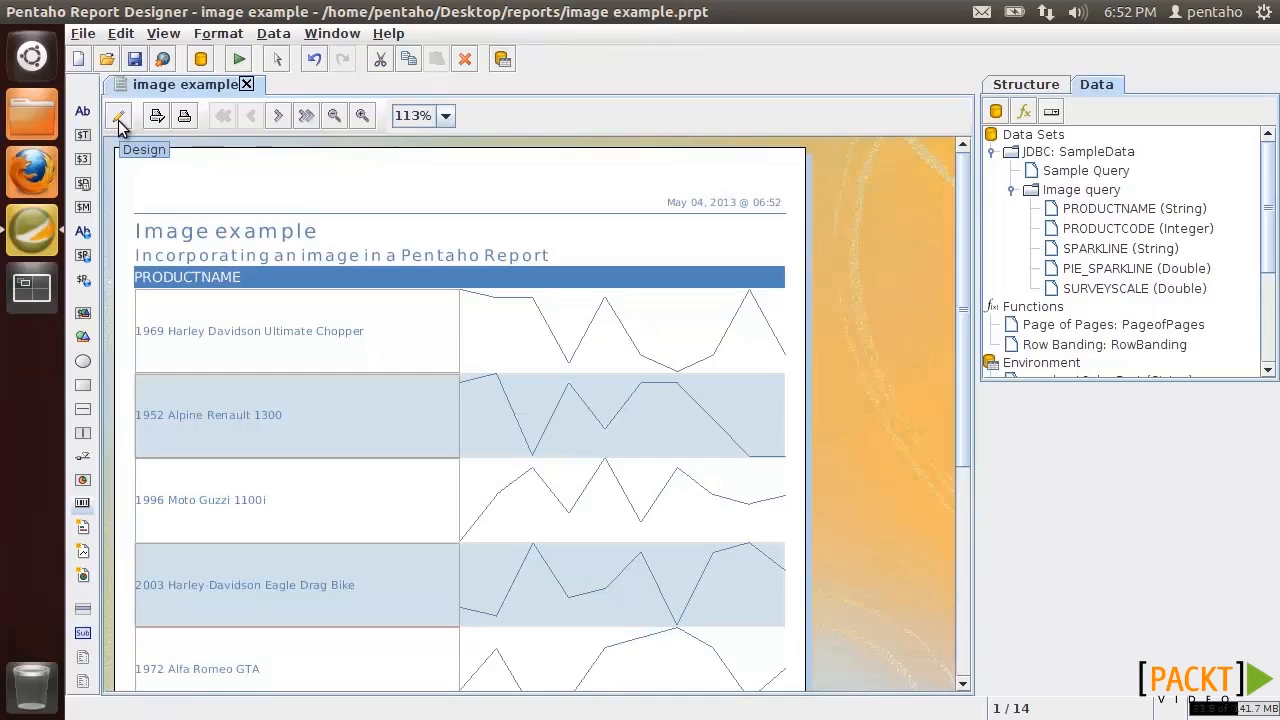
left_click(116, 116)
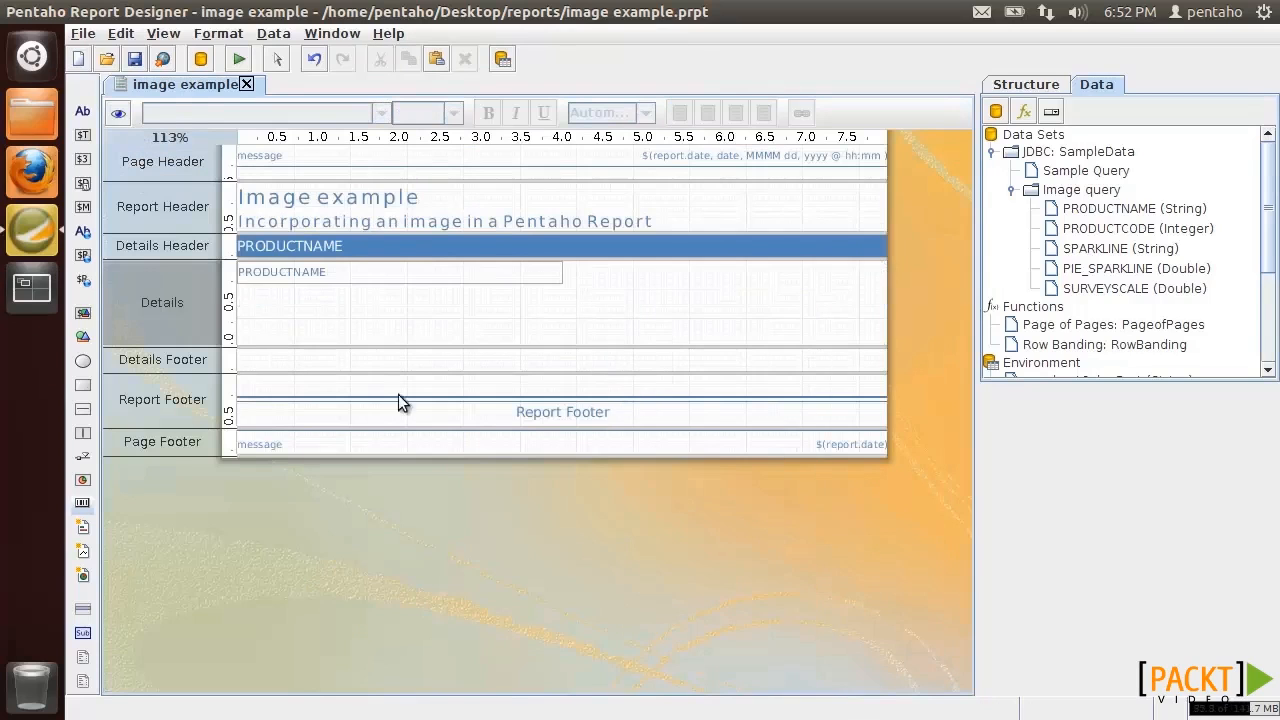
Place a bar sparkline in the details band, preview the per-product bars, and return to design
left_click(610, 272)
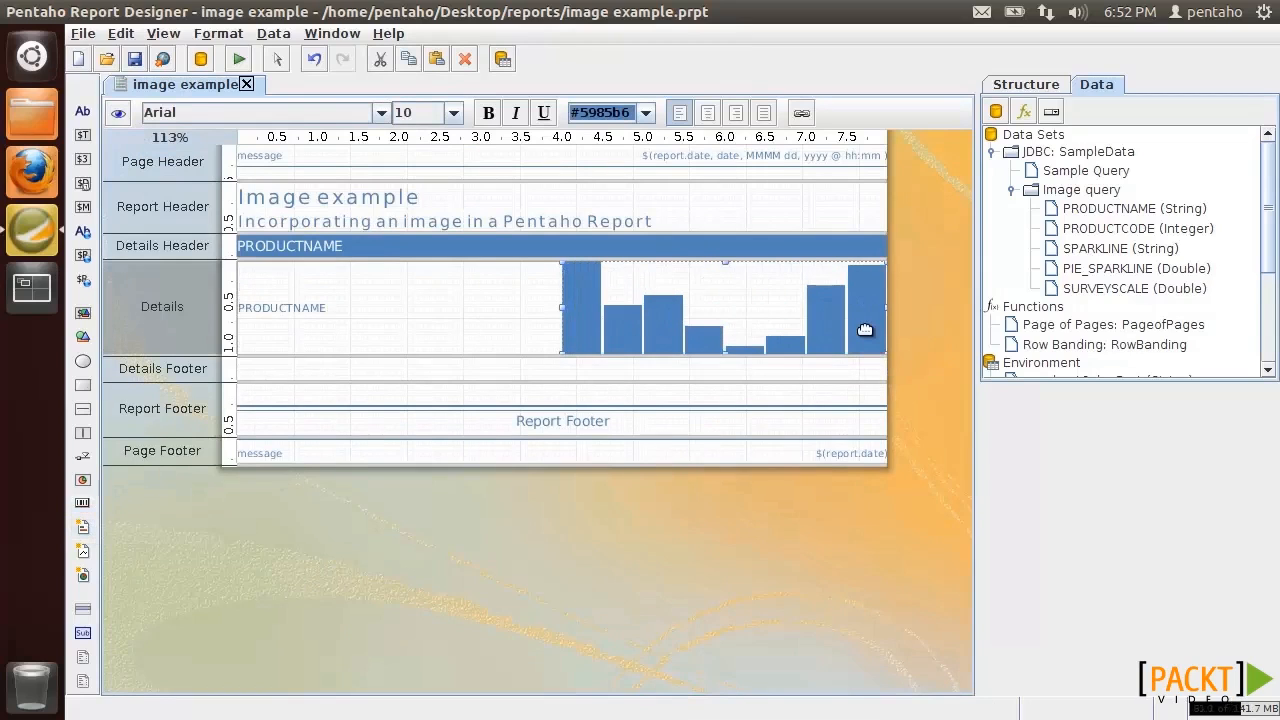
left_click(856, 308)
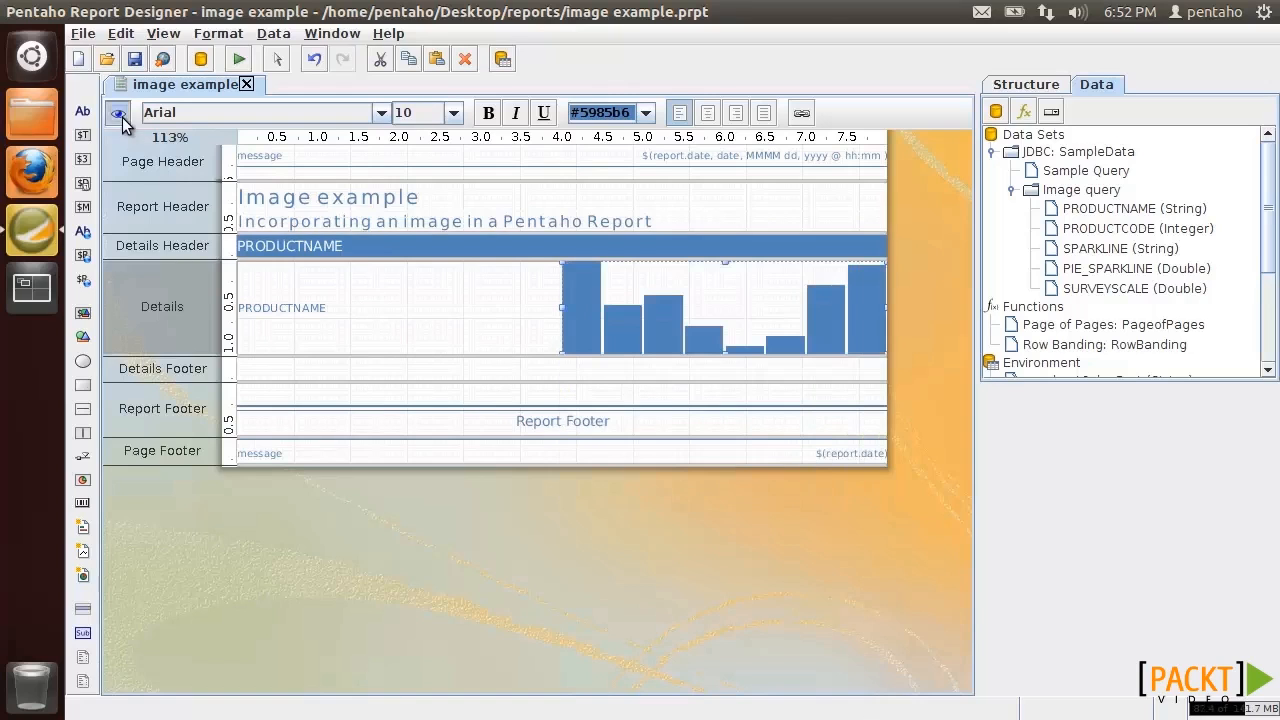
left_click(116, 116)
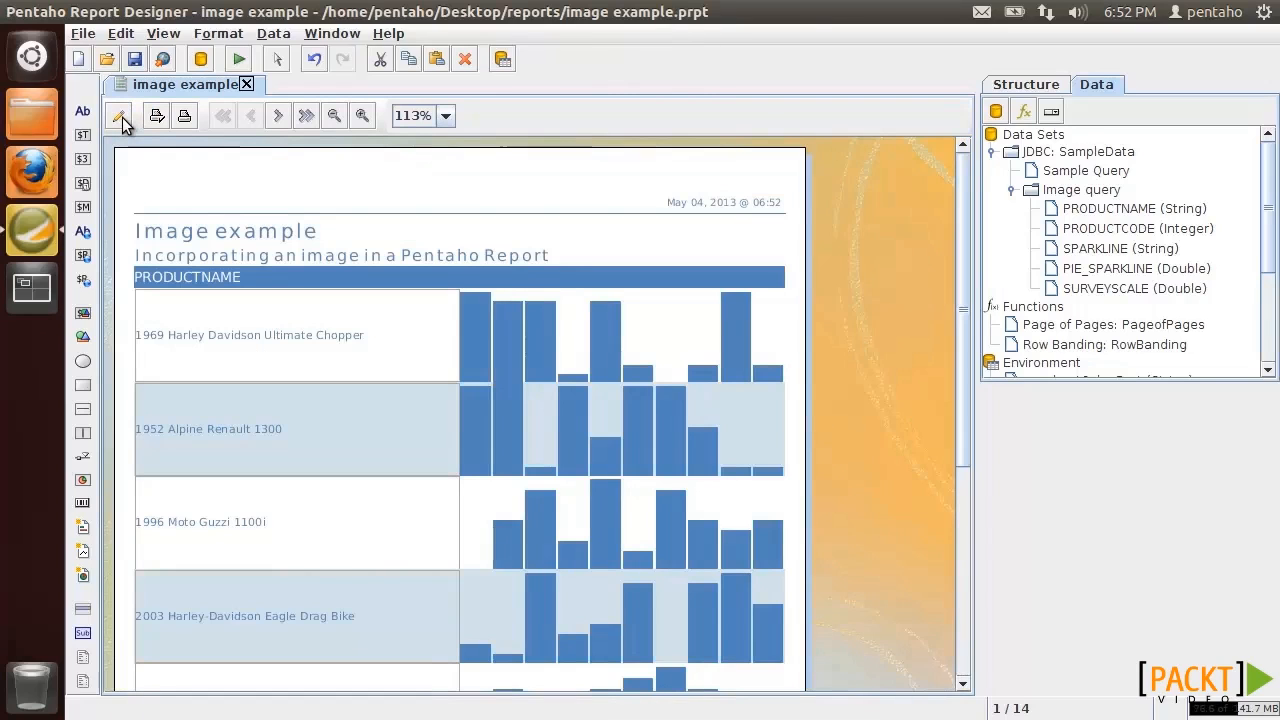
left_click(118, 116)
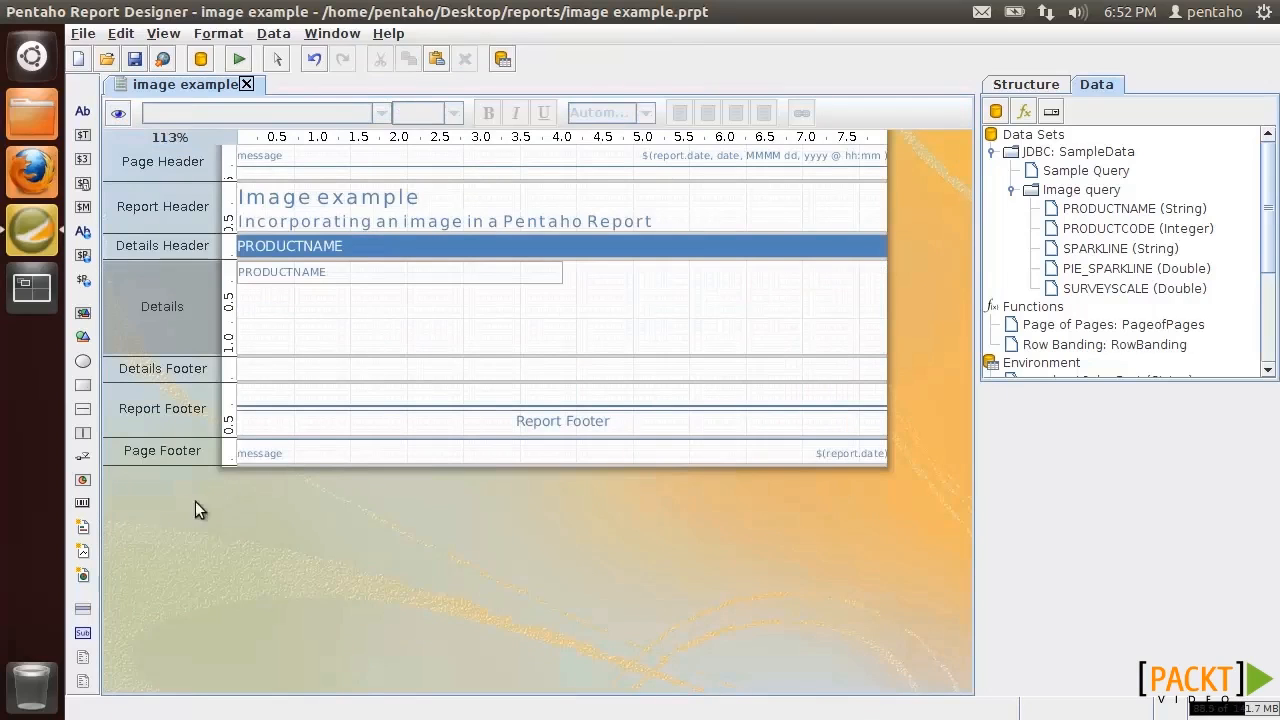
Drag a pie sparkline into the details band, preview the per-product pies, and return to design
left_click_drag(1132, 268, 620, 276)
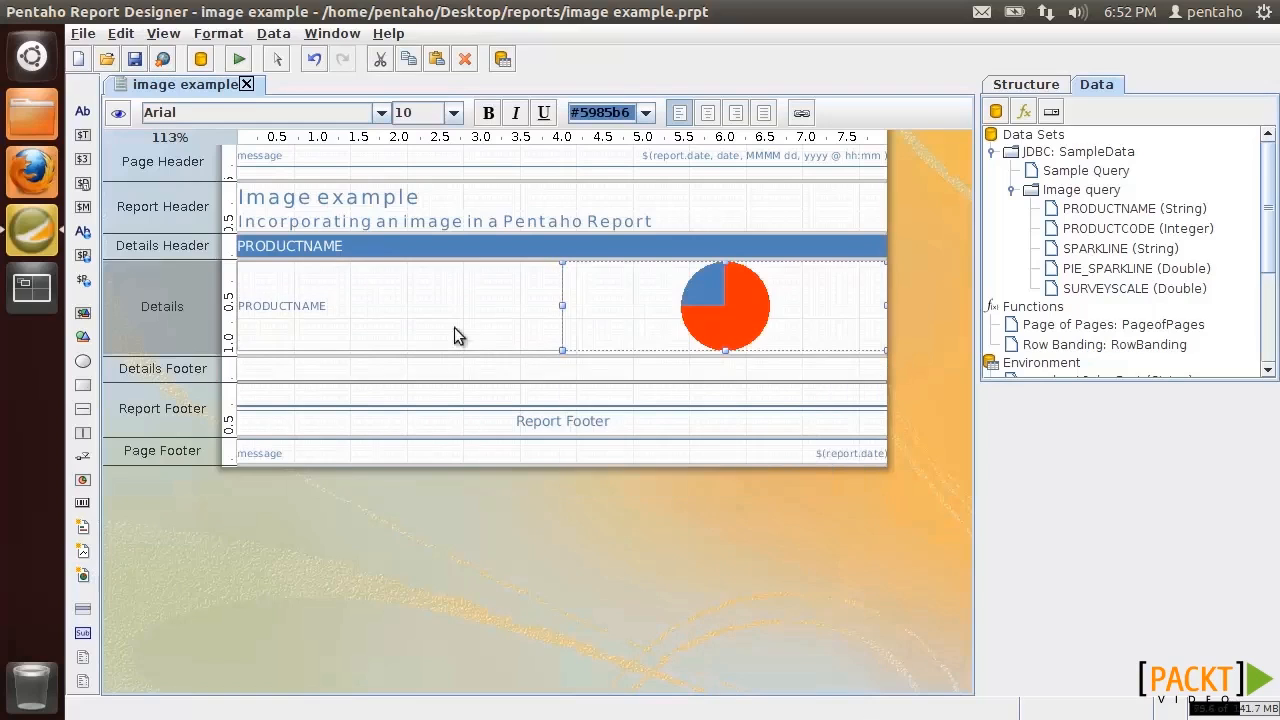
left_click(116, 114)
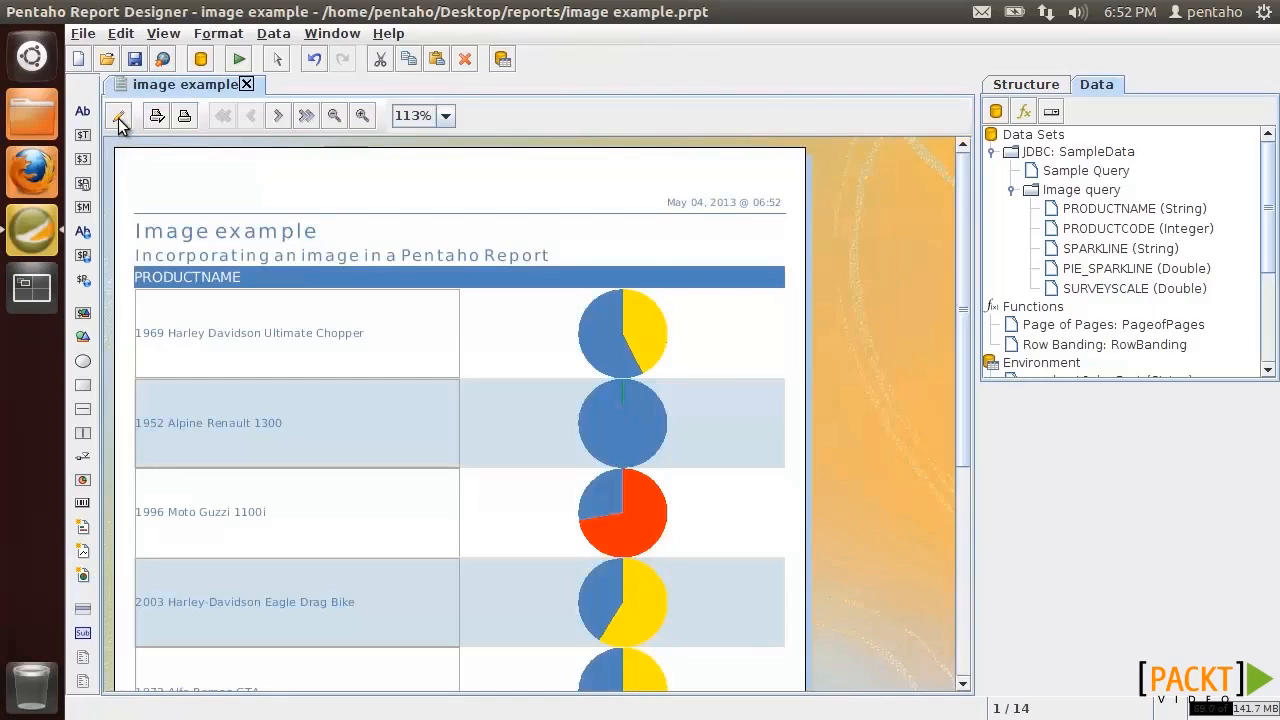
left_click(116, 116)
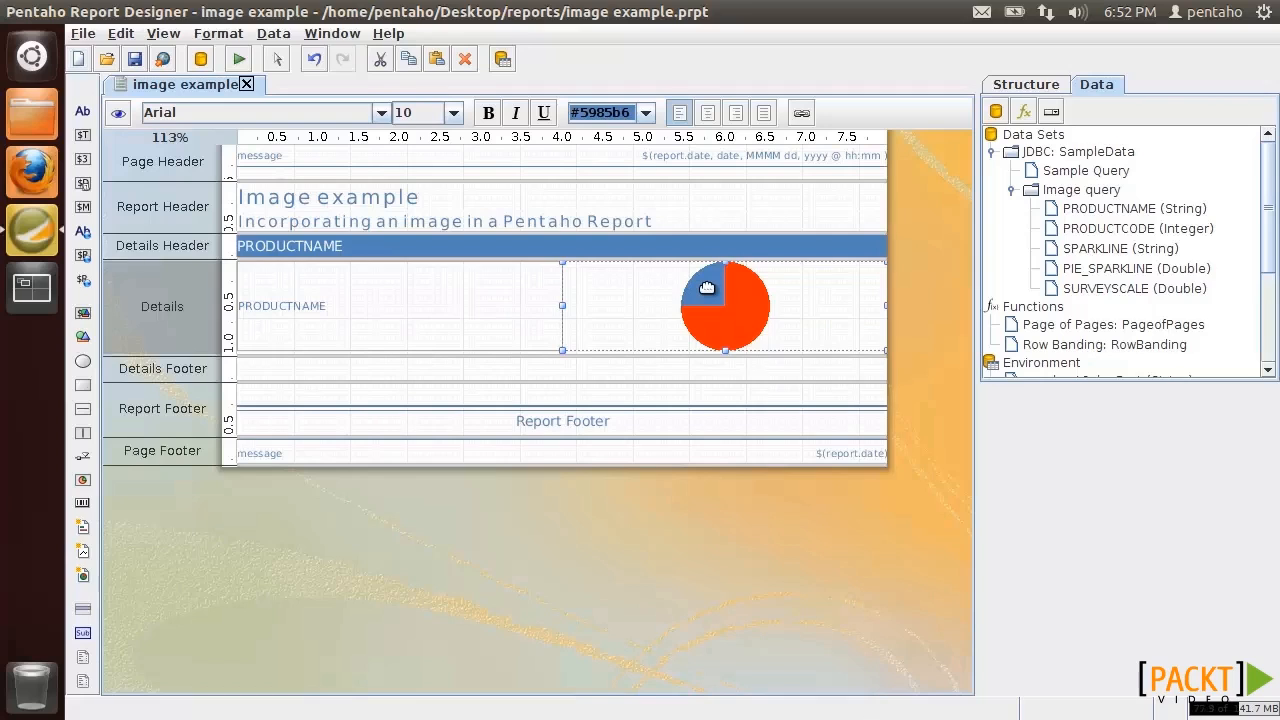